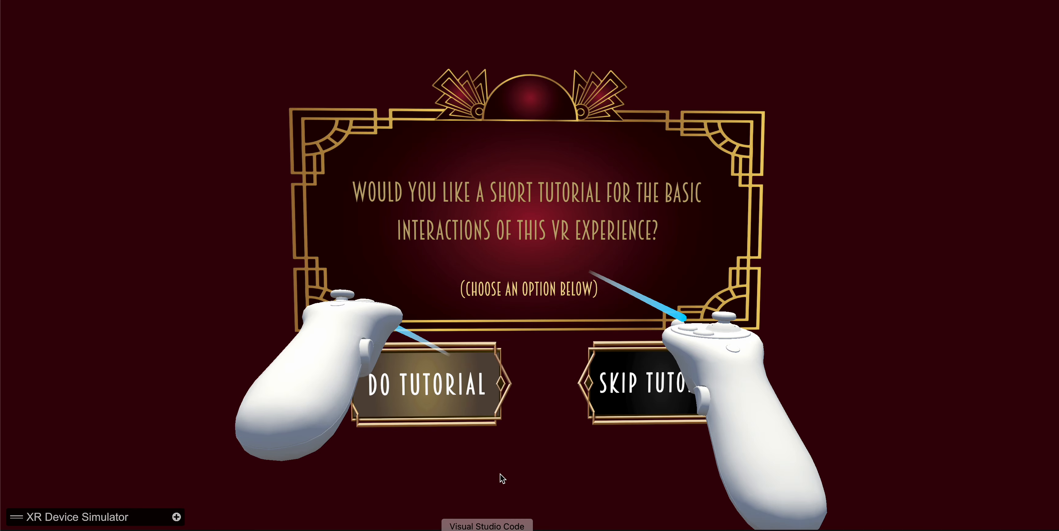
- Choose DO TUTORIAL so slide 1 of 6 about moving the controller appears
click(428, 386)
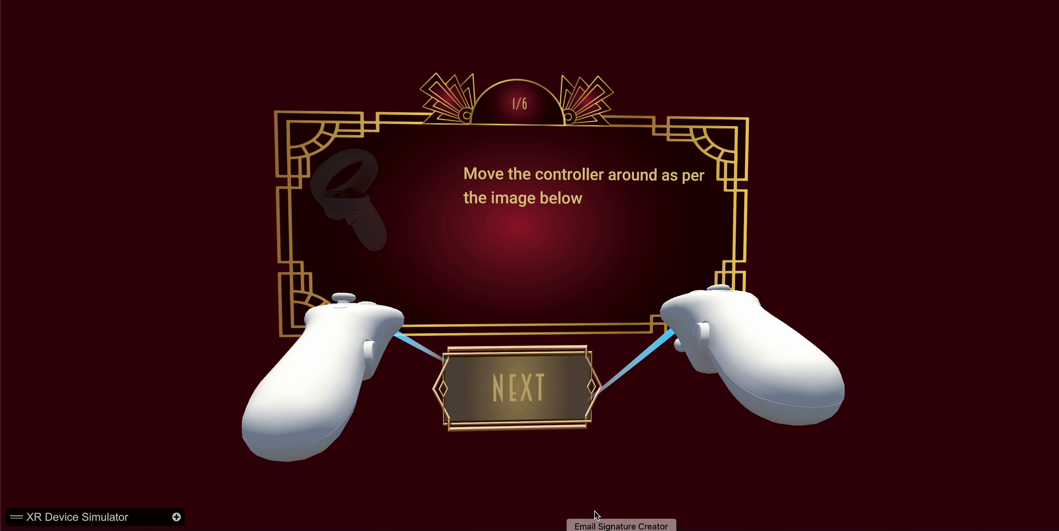
- Advance with NEXT through slides 2-6 (hovering, grabbing, switching hands, analog stick) until the panel closes
click(515, 383)
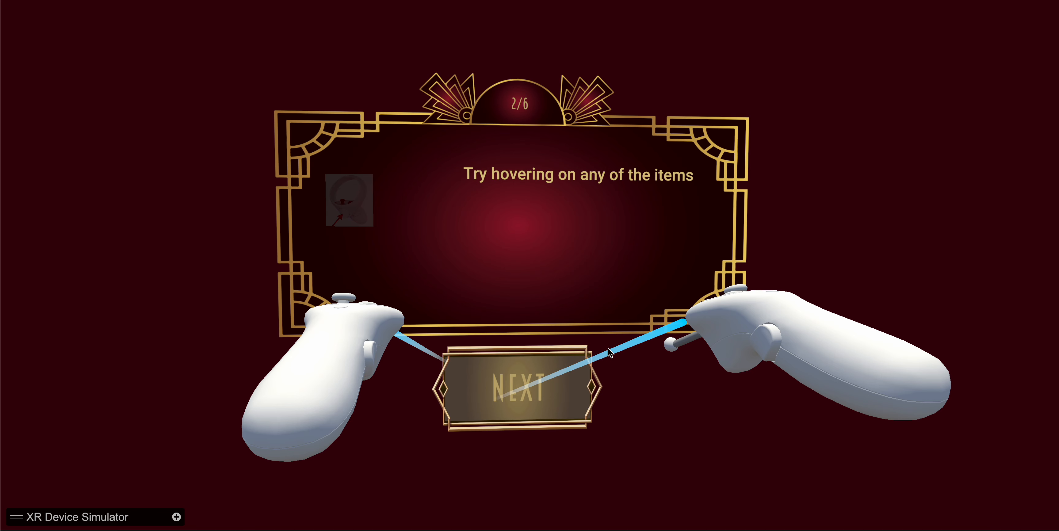
click(512, 386)
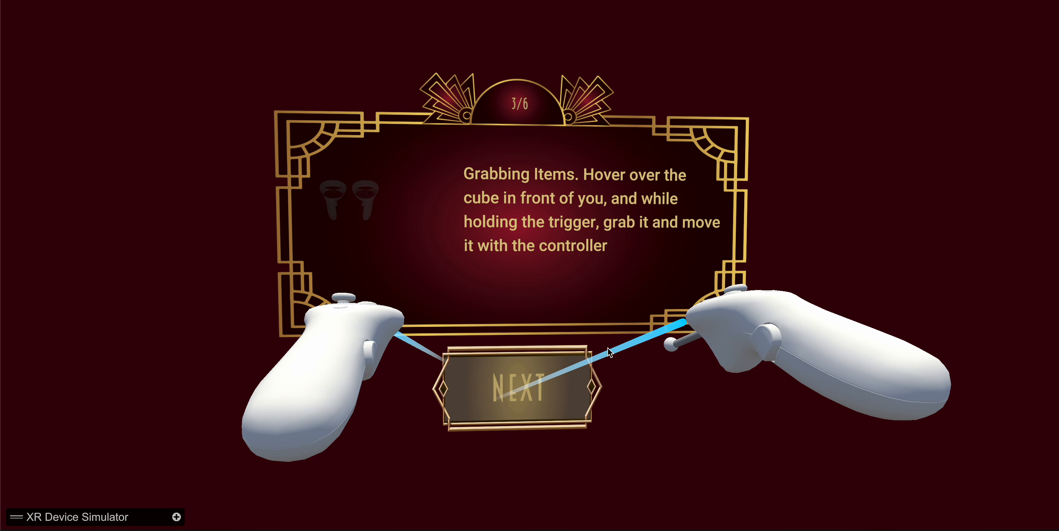
click(515, 389)
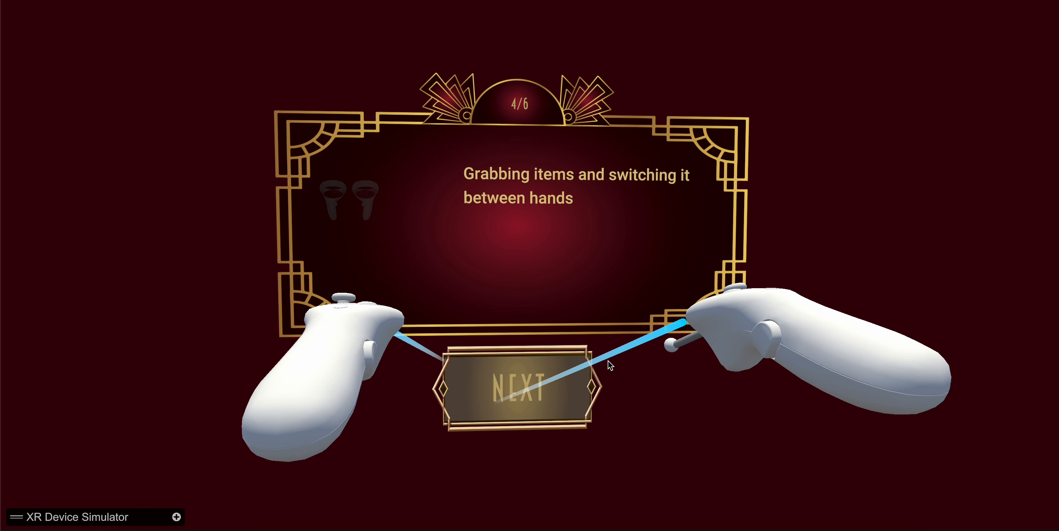
click(512, 383)
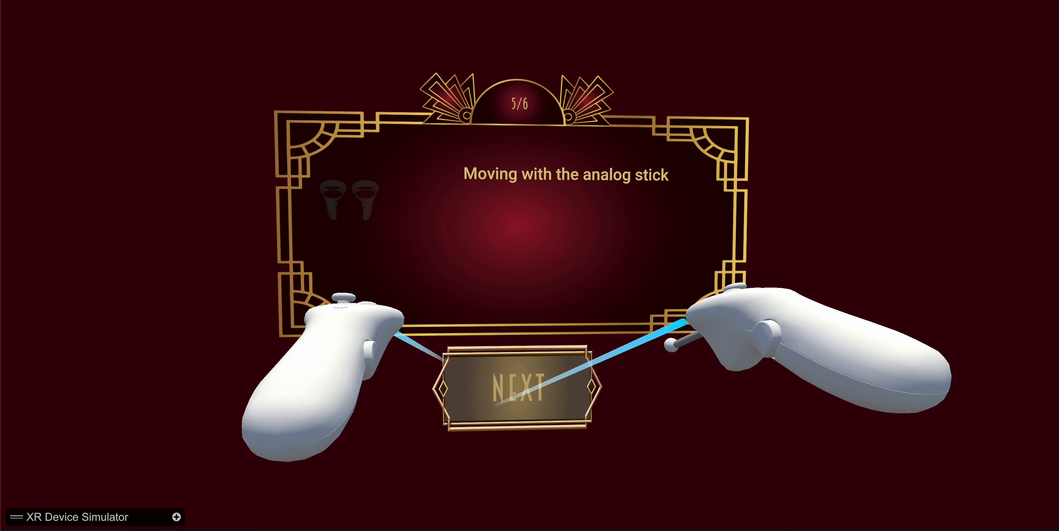
click(513, 388)
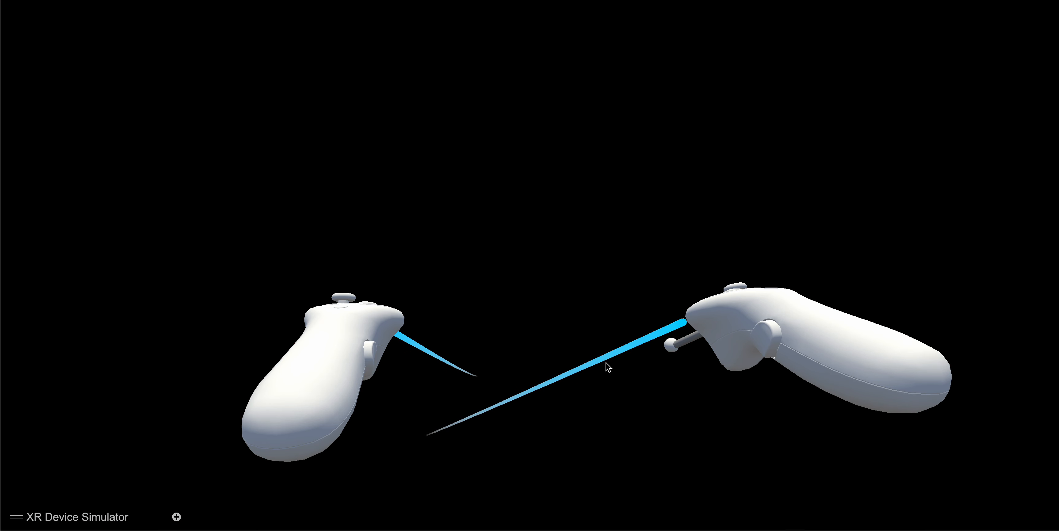